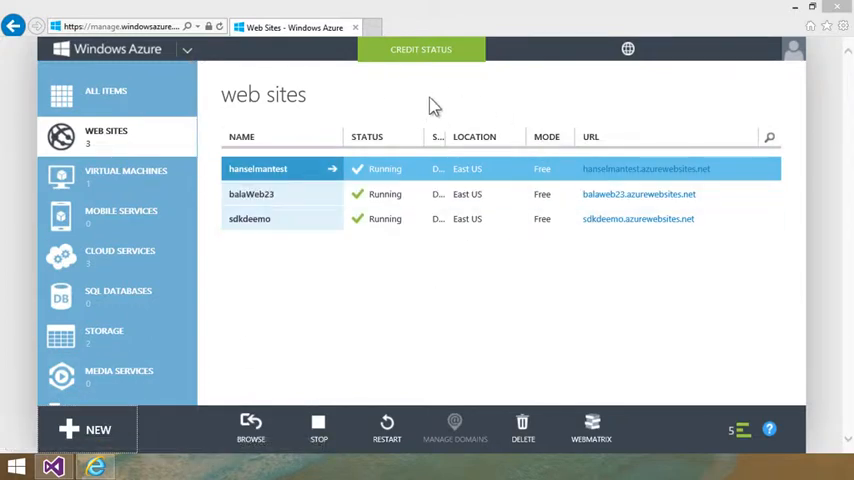
Check remaining trial credit and browse the Azure web app gallery without creating anything
{"action": "left_click", "coordinate": [420, 49]}
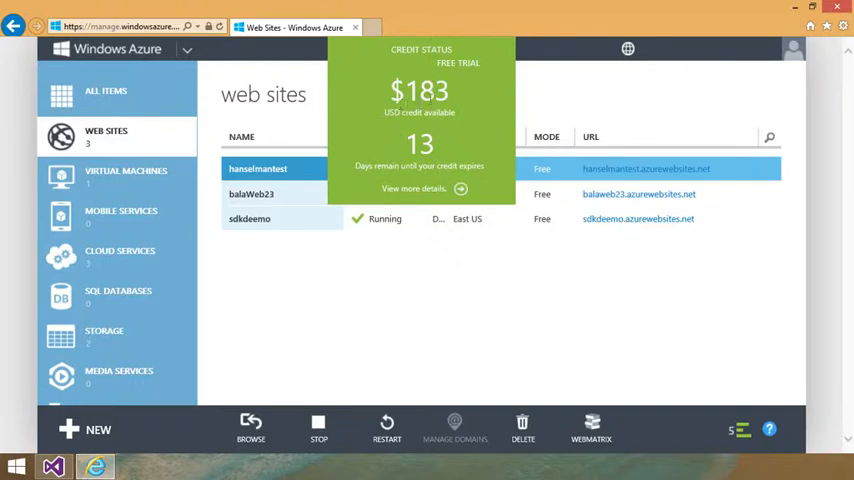
{"action": "mouse_move", "coordinate": [473, 104]}
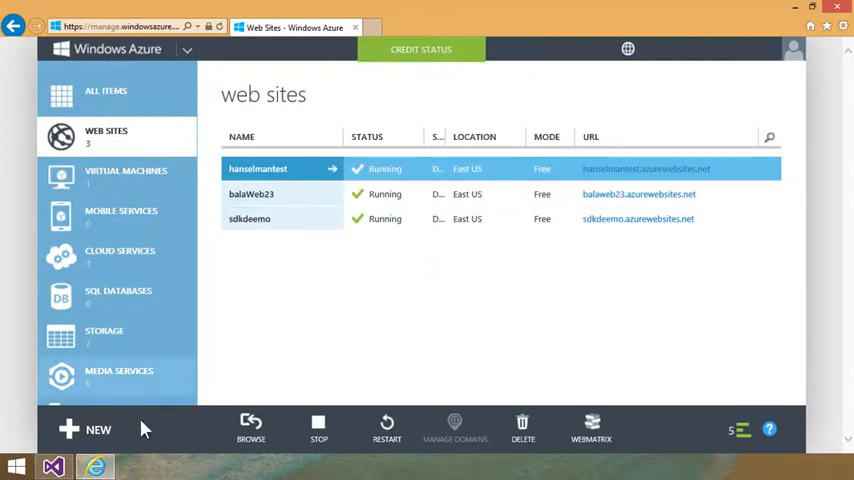
{"action": "left_click", "coordinate": [98, 429]}
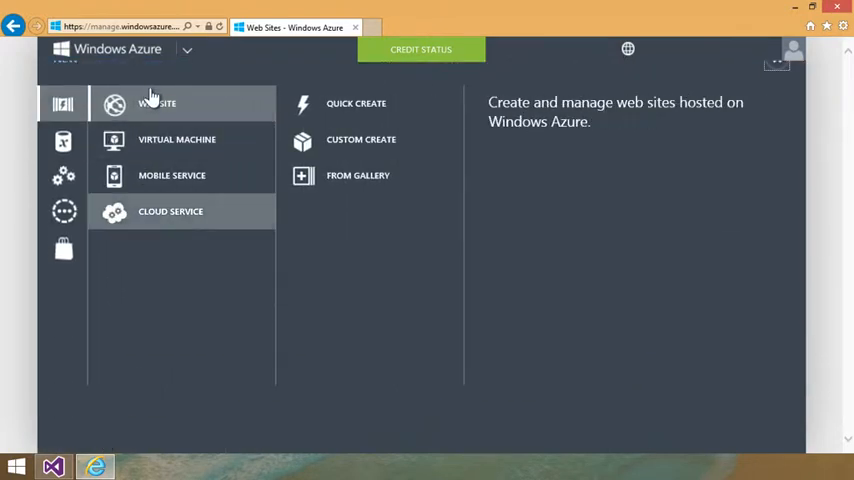
{"action": "left_click", "coordinate": [176, 139]}
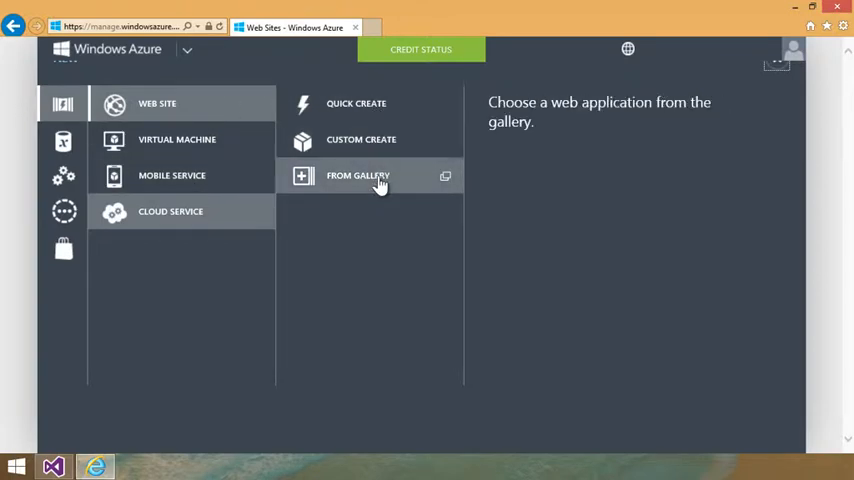
{"action": "left_click", "coordinate": [358, 175]}
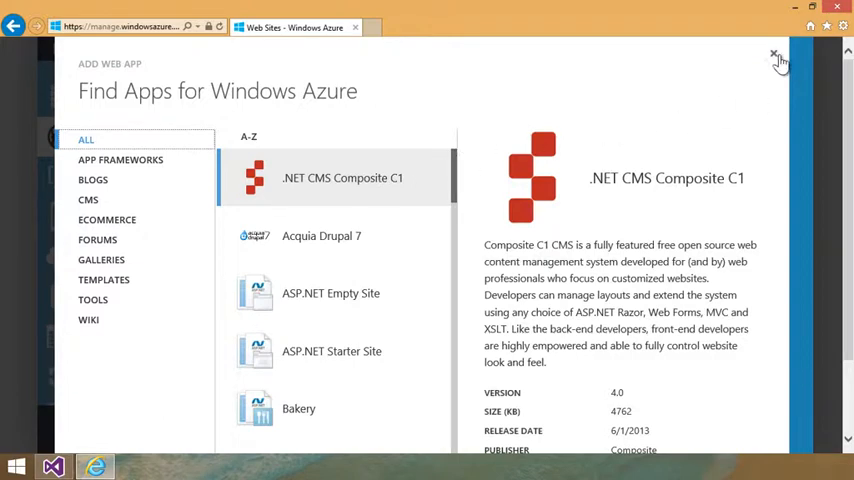
{"action": "left_click", "coordinate": [773, 54]}
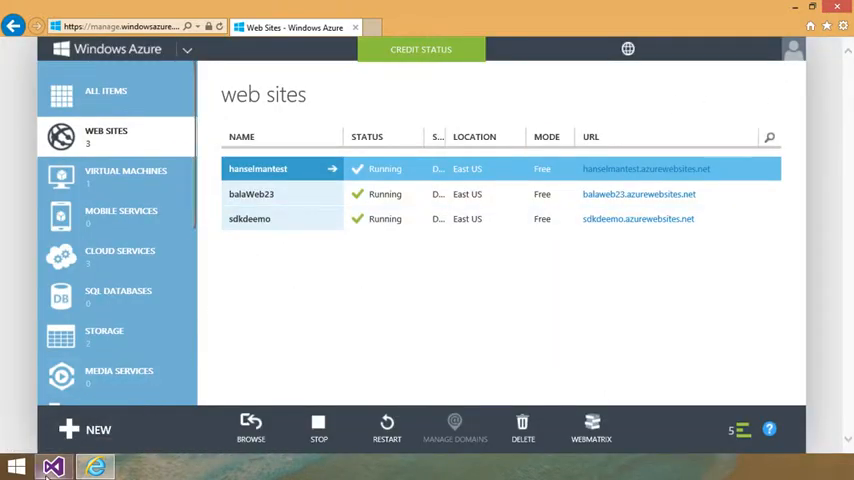
Refresh Windows Azure in Visual Studio and begin a new ASP.NET Web Application project
{"action": "left_click", "coordinate": [53, 466]}
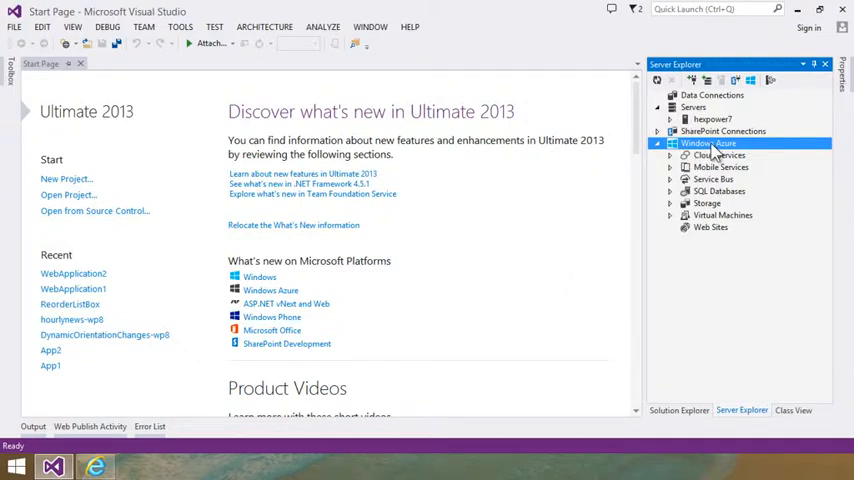
{"action": "right_click", "coordinate": [718, 143]}
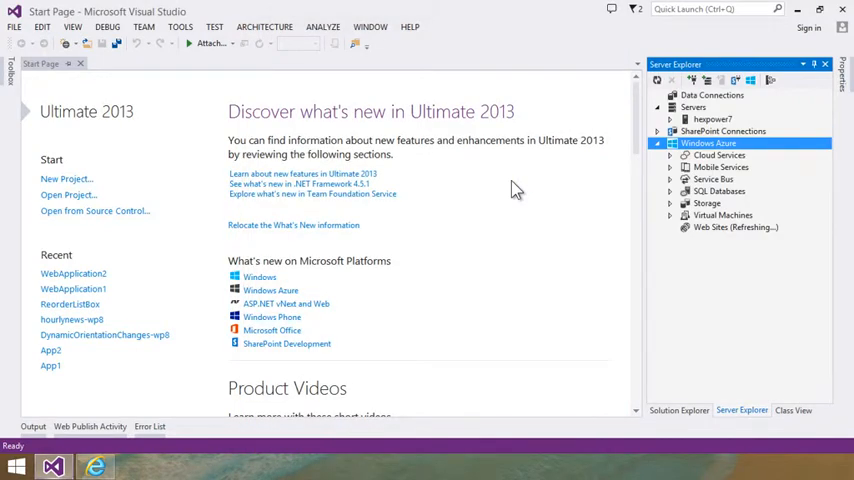
{"action": "left_click", "coordinate": [670, 227]}
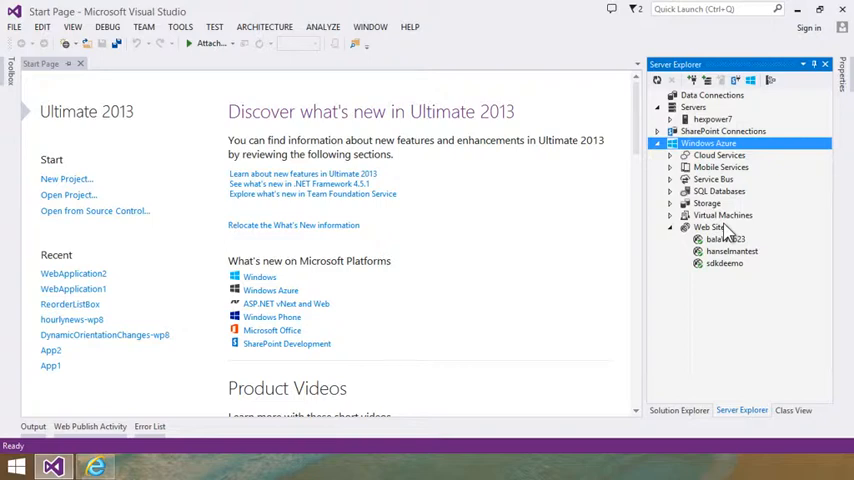
{"action": "mouse_move", "coordinate": [670, 233]}
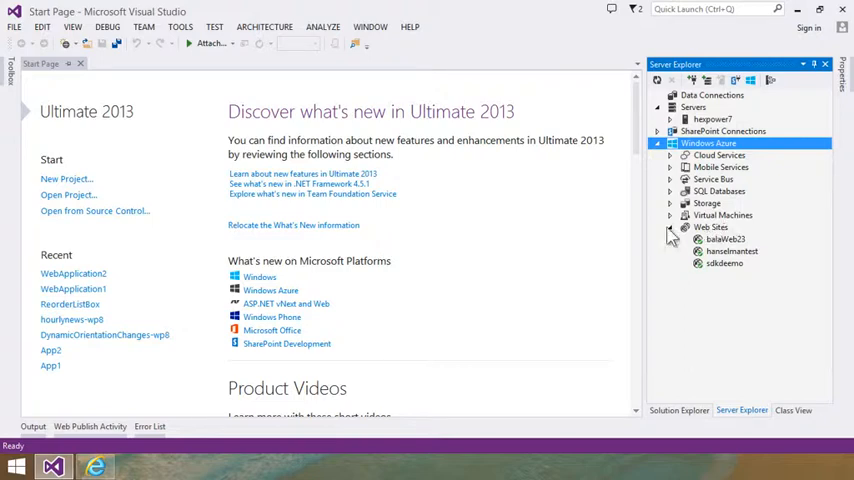
{"action": "left_click", "coordinate": [66, 178]}
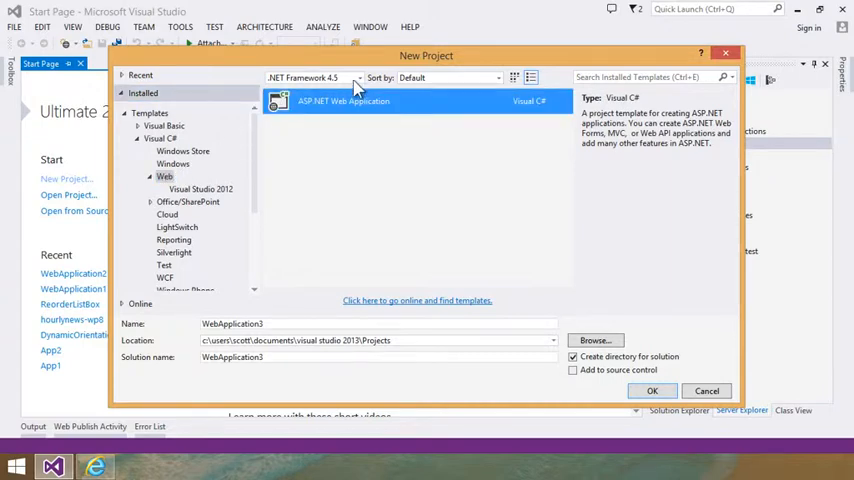
Create WebApplication3 using the MVC template with Web API references
{"action": "left_click", "coordinate": [652, 390]}
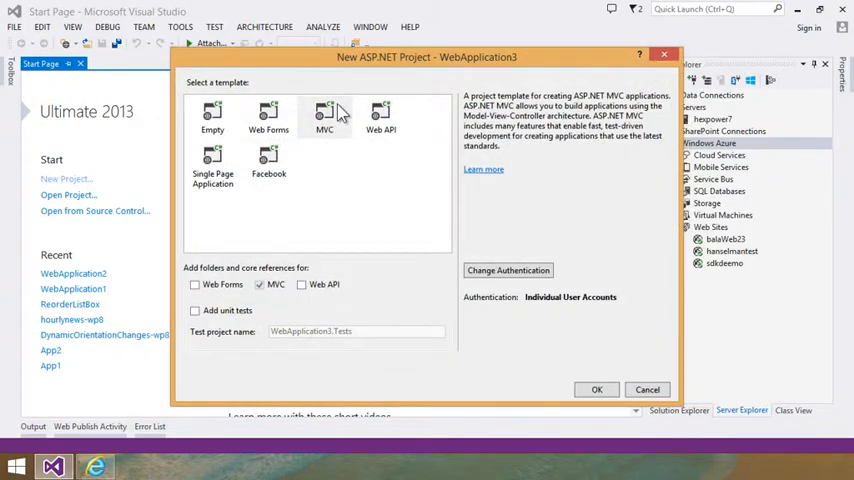
{"action": "left_click", "coordinate": [324, 115]}
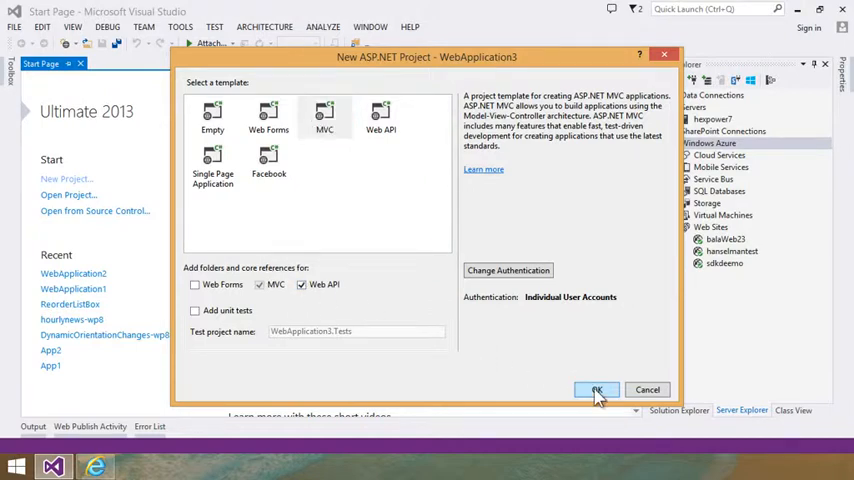
{"action": "left_click", "coordinate": [596, 390]}
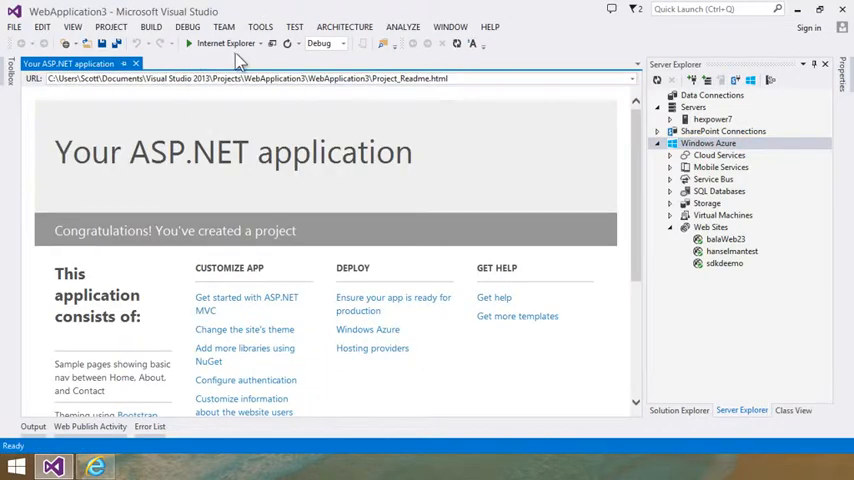
Build WebApplication3 and list HomeController.cs and AccountController.cs under Controllers
{"action": "left_click", "coordinate": [189, 43]}
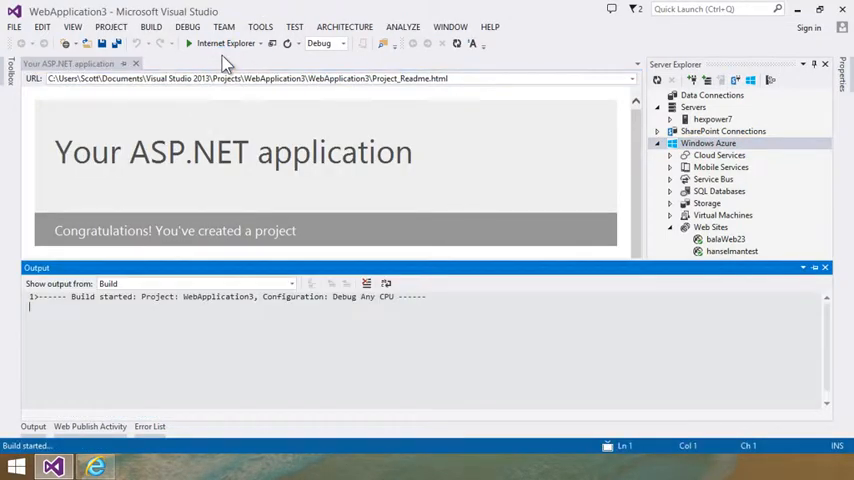
{"action": "left_click", "coordinate": [188, 43]}
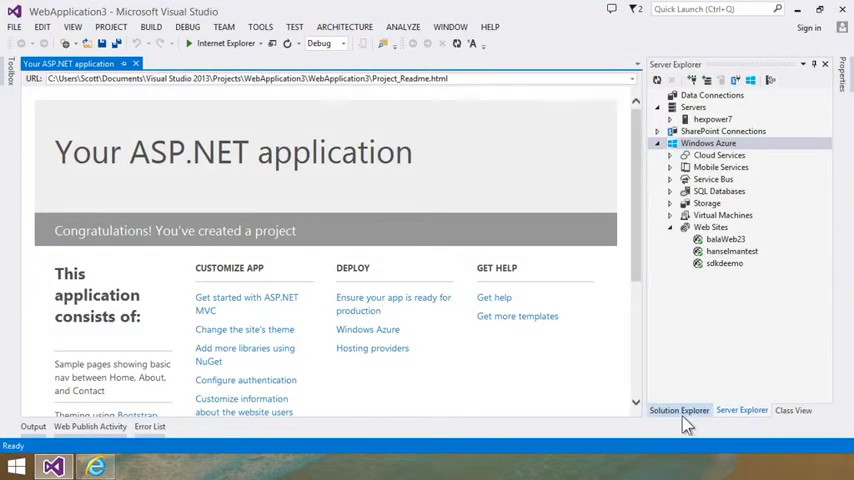
{"action": "left_click", "coordinate": [679, 410]}
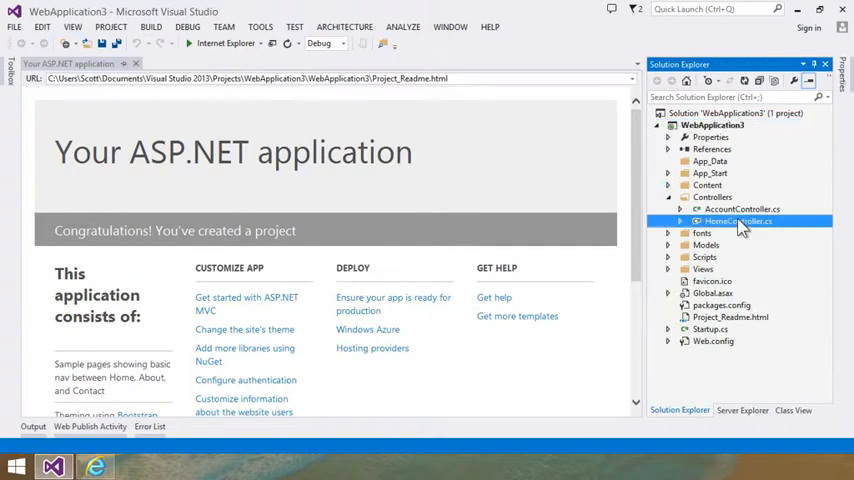
Add Trace.WriteLine("hey it's me"); at the top of HomeController's Index method
{"action": "double_click", "coordinate": [738, 221]}
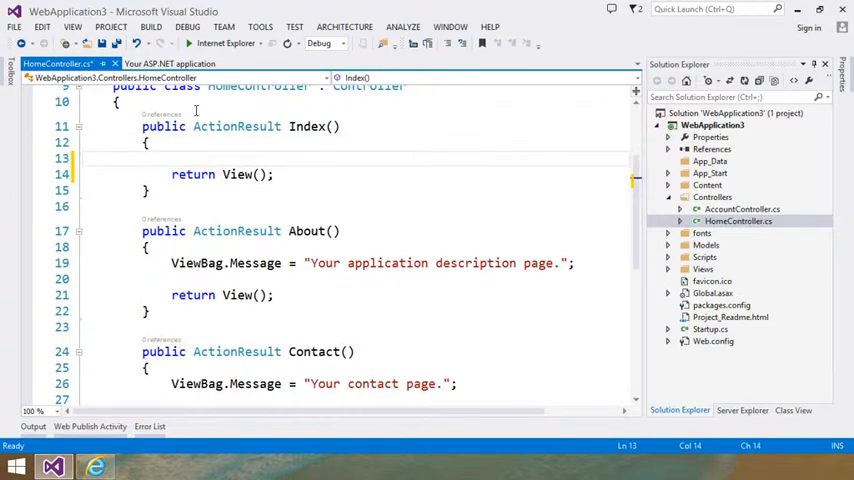
{"action": "type", "text": "Trace"}
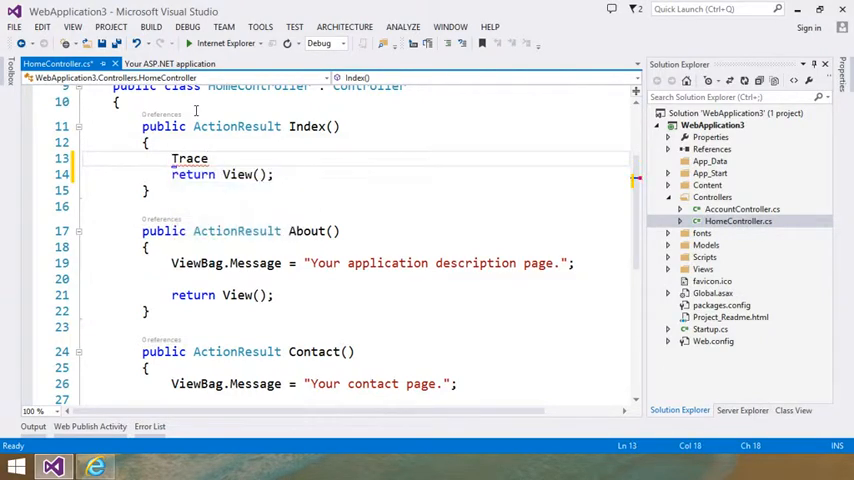
{"action": "type", "text": ".WriteLine(\""}
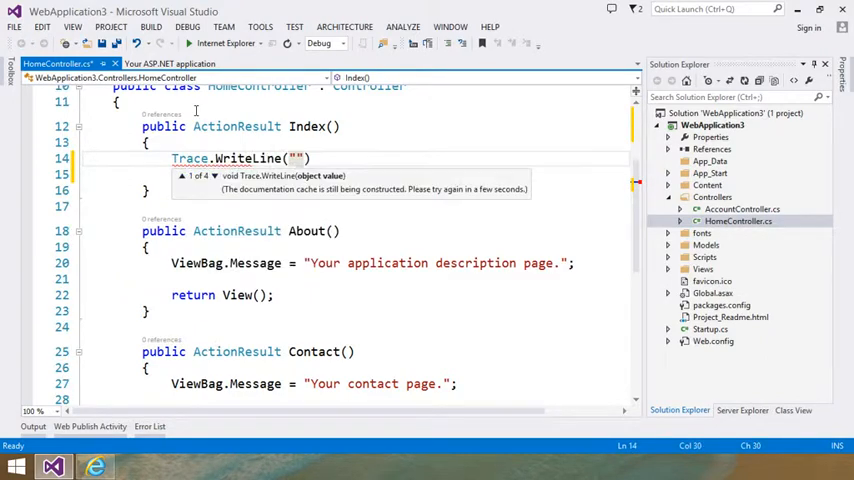
{"action": "type", "text": "hey it's me"}
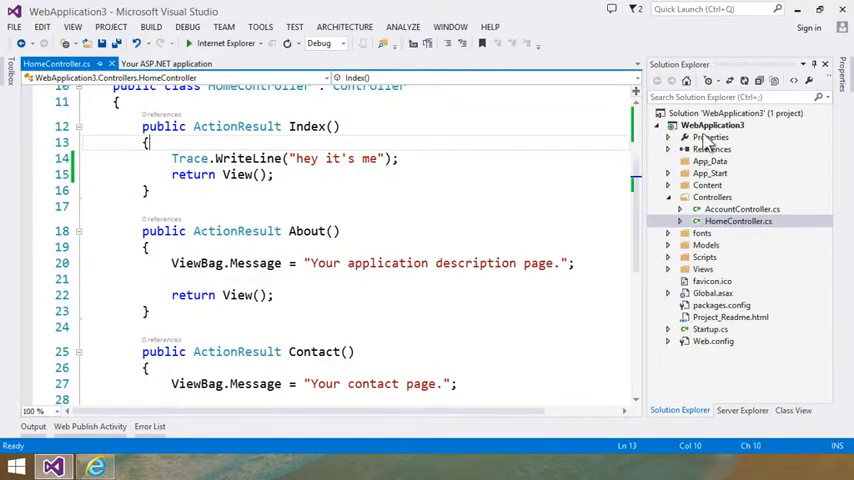
Start publishing WebApplication3 and choose to import publish settings from an Azure web site
{"action": "right_click", "coordinate": [712, 124]}
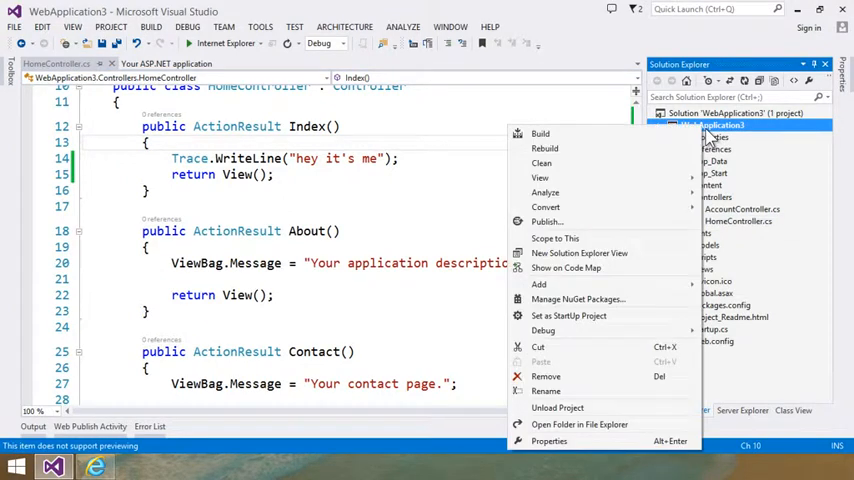
{"action": "mouse_move", "coordinate": [590, 221]}
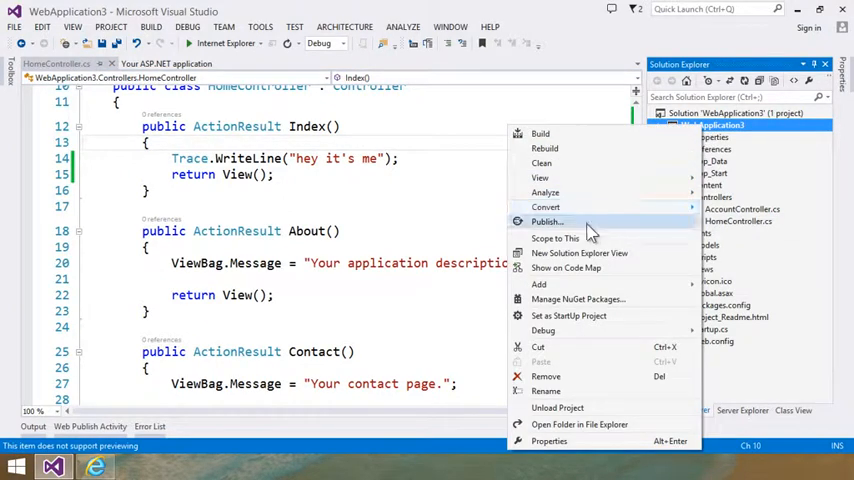
{"action": "left_click", "coordinate": [546, 221]}
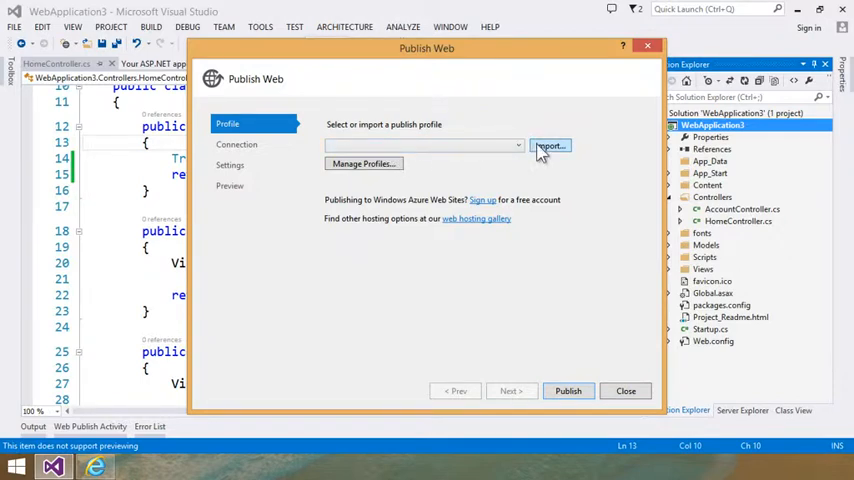
{"action": "left_click", "coordinate": [549, 146]}
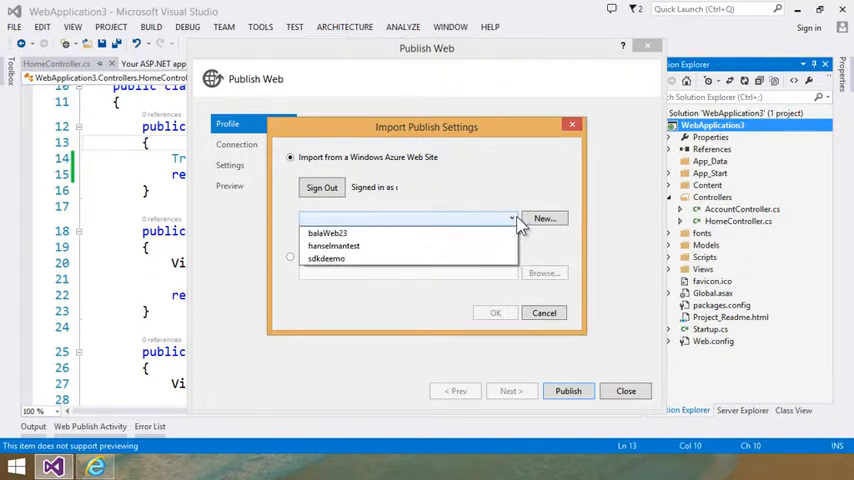
Create a new Azure web site named mysupersite in West US with no database
{"action": "left_click", "coordinate": [545, 218]}
{"action": "type", "text": "mysupersite"}
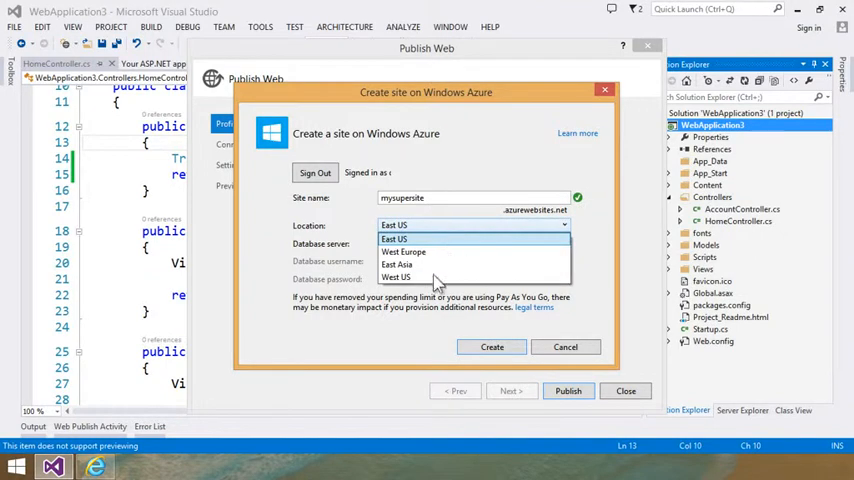
{"action": "left_click", "coordinate": [396, 277]}
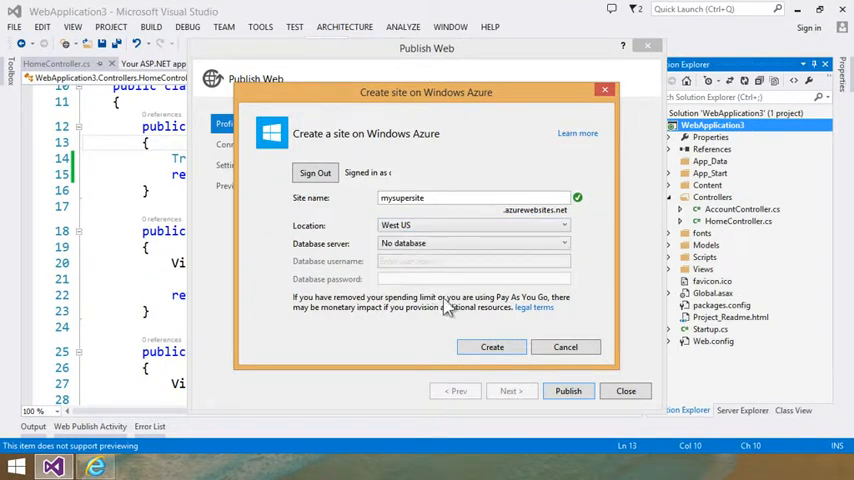
{"action": "left_click", "coordinate": [491, 347]}
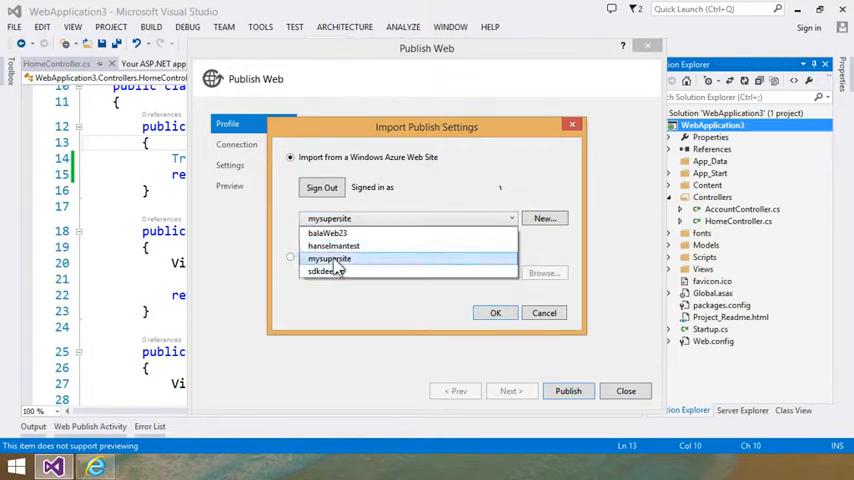
Import mysupersite's publish settings into the Publish Web dialog
{"action": "left_click", "coordinate": [329, 258]}
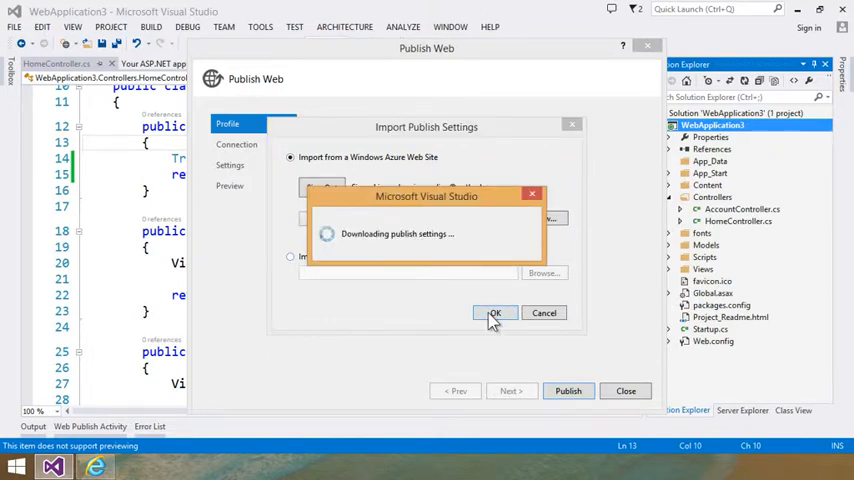
{"action": "left_click", "coordinate": [494, 312]}
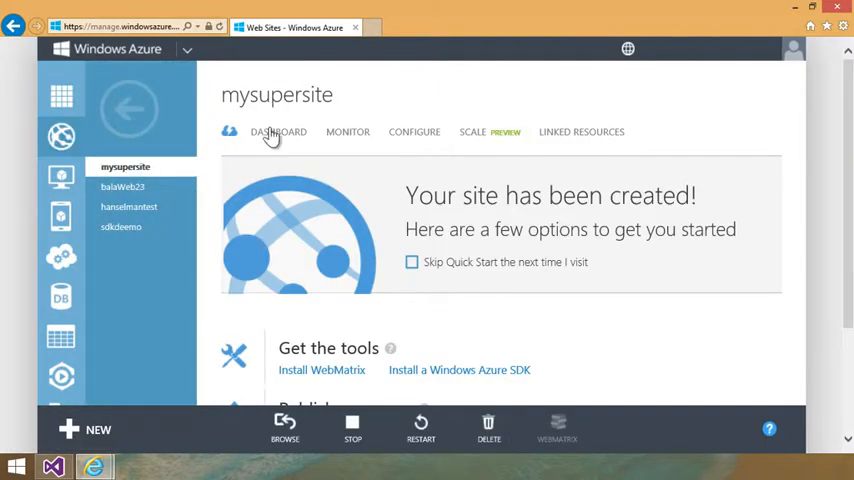
View mysupersite's dashboard with CPU time, data in/out and HTTP server error charts
{"action": "left_click", "coordinate": [278, 131]}
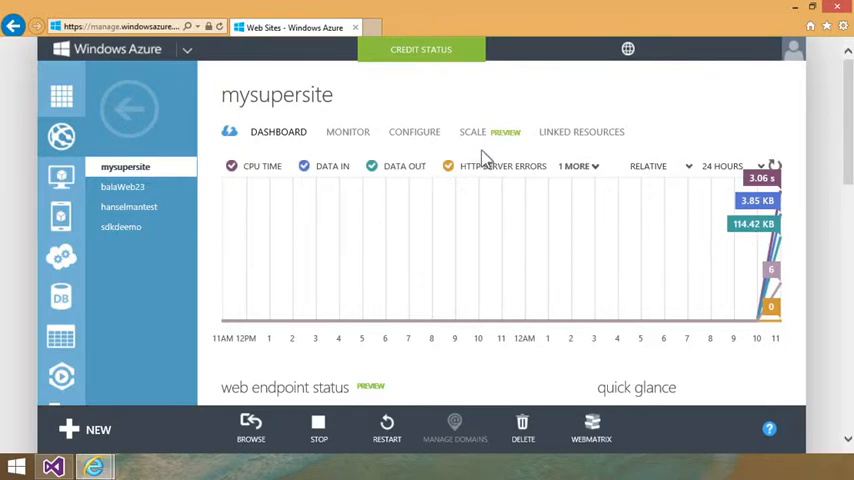
{"action": "mouse_move", "coordinate": [663, 242]}
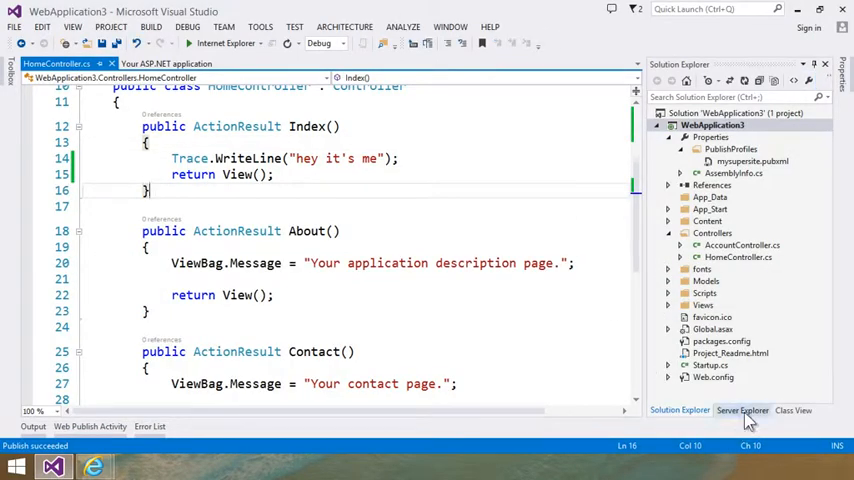
Refresh Azure Web Sites in Server Explorer and view mysupersite's settings
{"action": "left_click", "coordinate": [742, 410]}
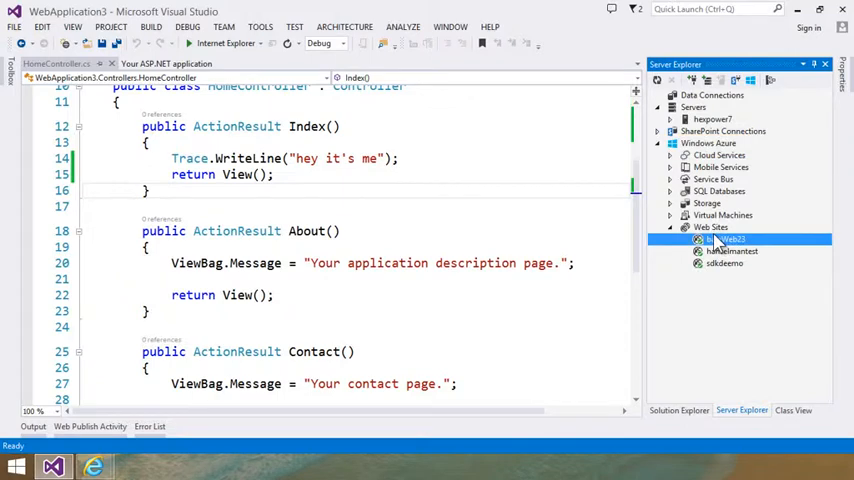
{"action": "left_click", "coordinate": [710, 227]}
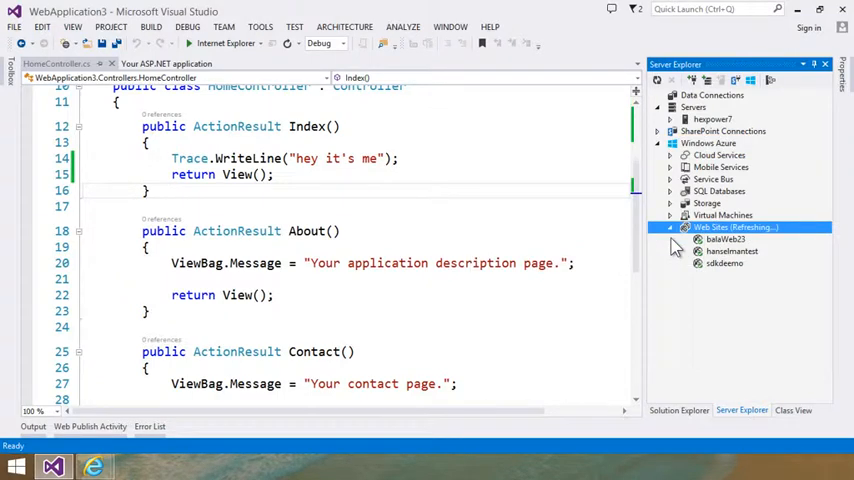
{"action": "right_click", "coordinate": [727, 263]}
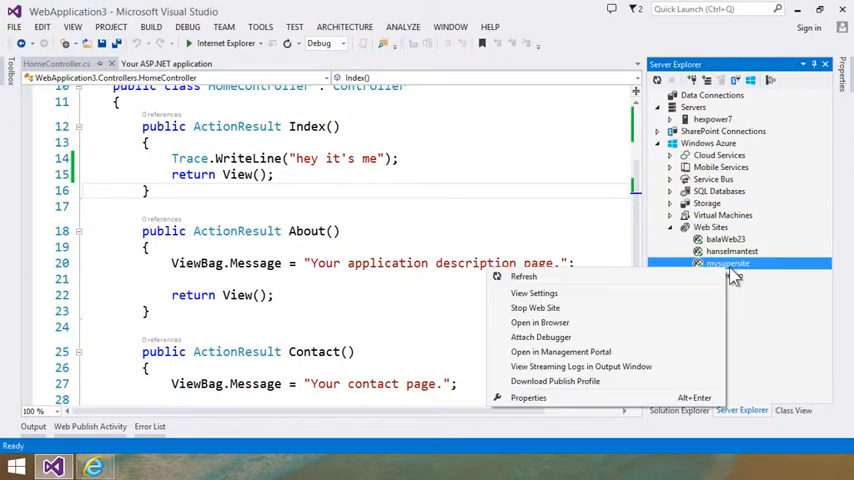
{"action": "left_click", "coordinate": [533, 293]}
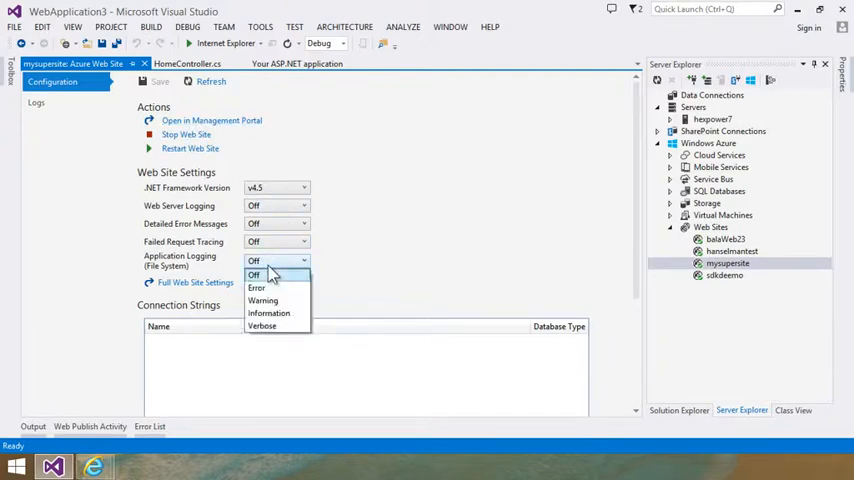
Save Verbose file-system application logging for mysupersite and close its settings page
{"action": "left_click", "coordinate": [262, 325]}
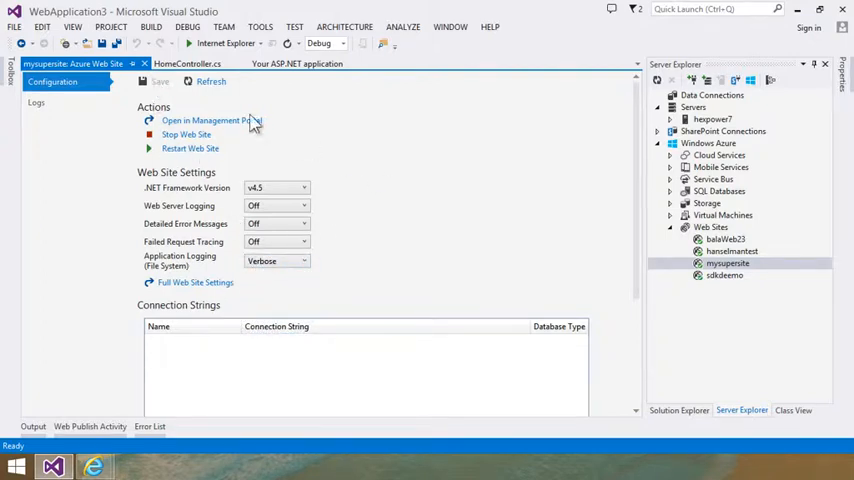
{"action": "left_click", "coordinate": [159, 81]}
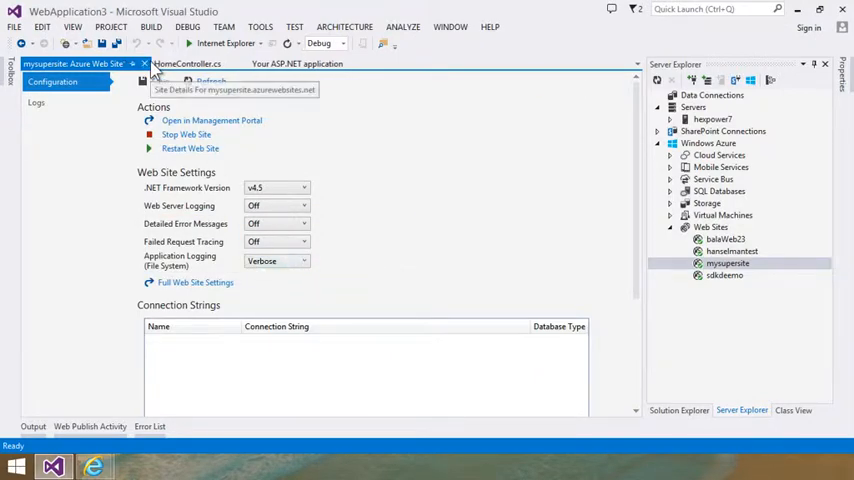
{"action": "left_click", "coordinate": [57, 63]}
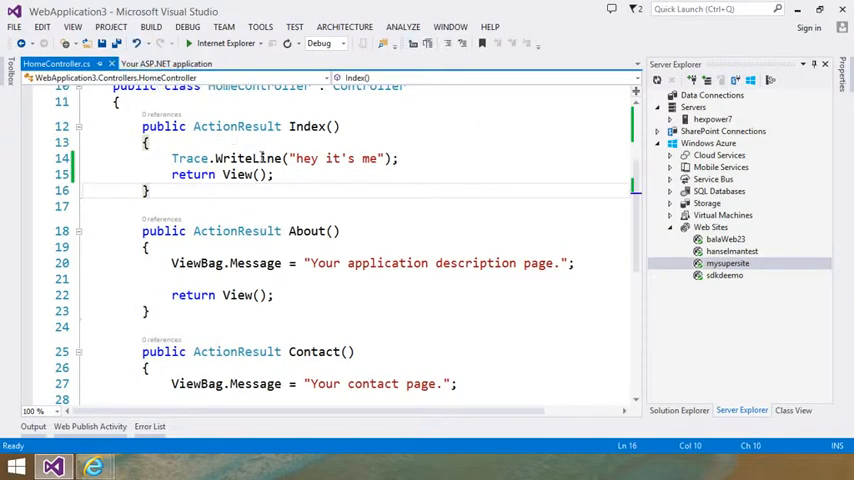
Select the Trace.WriteLine line, then stream mysupersite's logs into the Output window
{"action": "triple_click", "coordinate": [280, 158]}
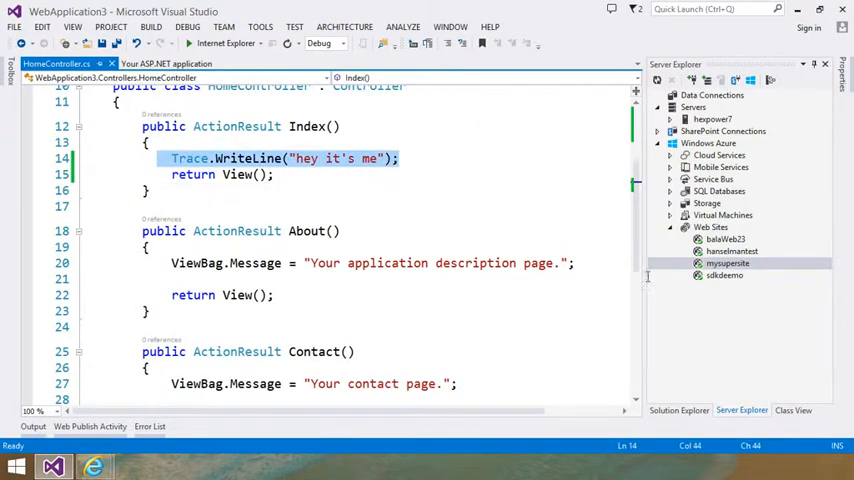
{"action": "right_click", "coordinate": [728, 263]}
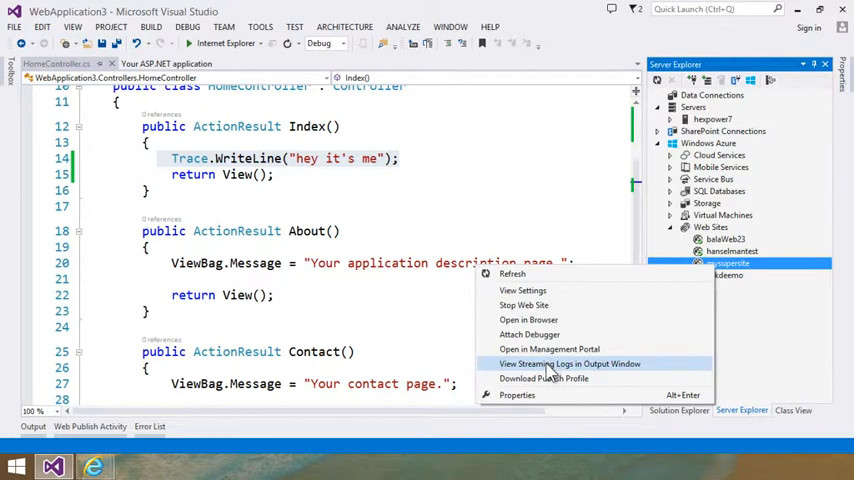
{"action": "left_click", "coordinate": [569, 363]}
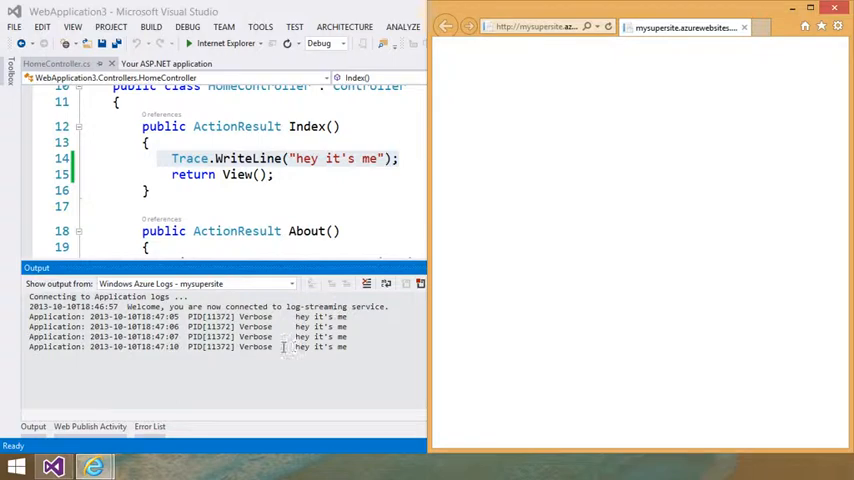
Reload mysupersite in Internet Explorer to log more "hey it's me" entries, then close the browser
{"action": "left_click", "coordinate": [608, 27]}
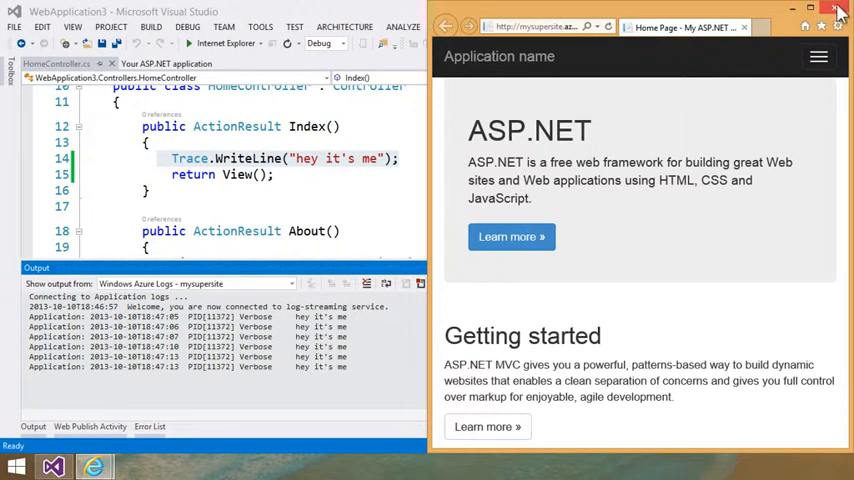
{"action": "left_click", "coordinate": [836, 8]}
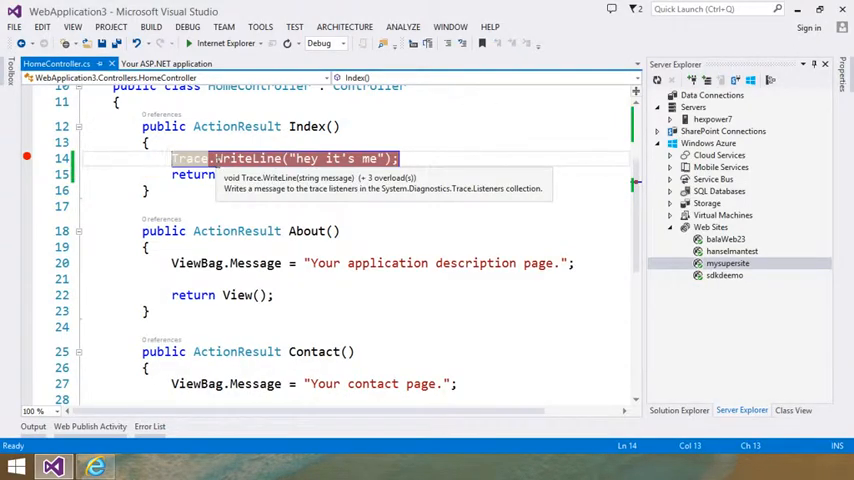
Attach the remote debugger to mysupersite from its Server Explorer context menu
{"action": "right_click", "coordinate": [727, 263]}
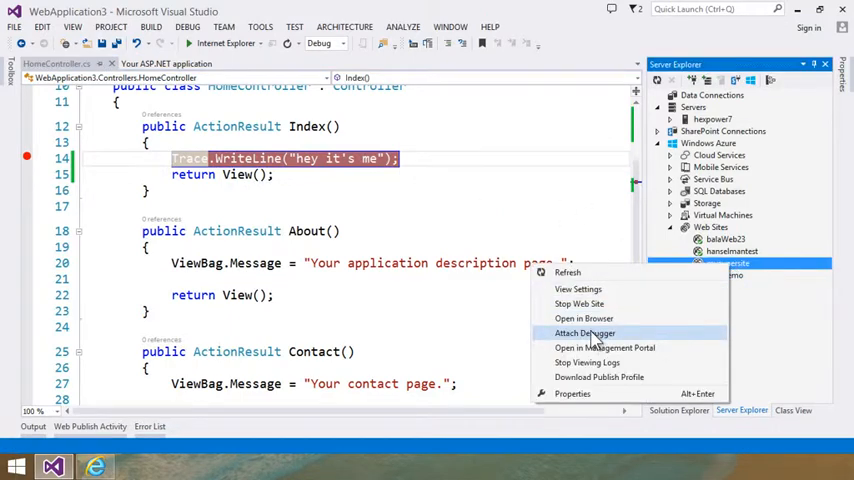
{"action": "left_click", "coordinate": [584, 332]}
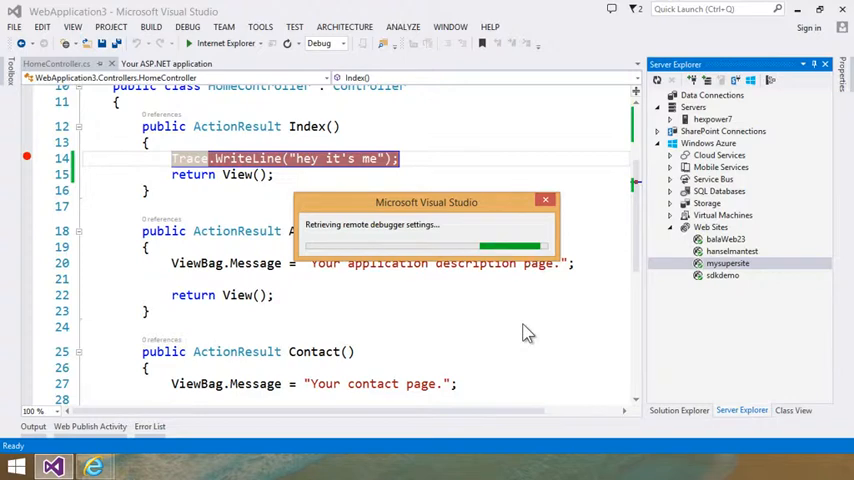